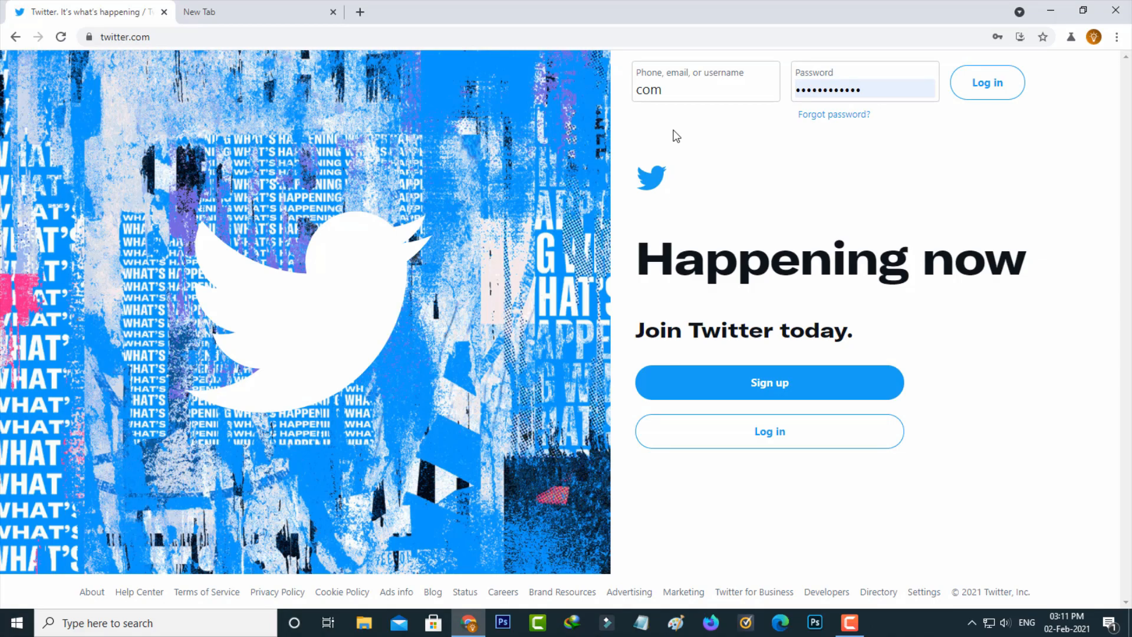
pyautogui.moveTo(684, 175)
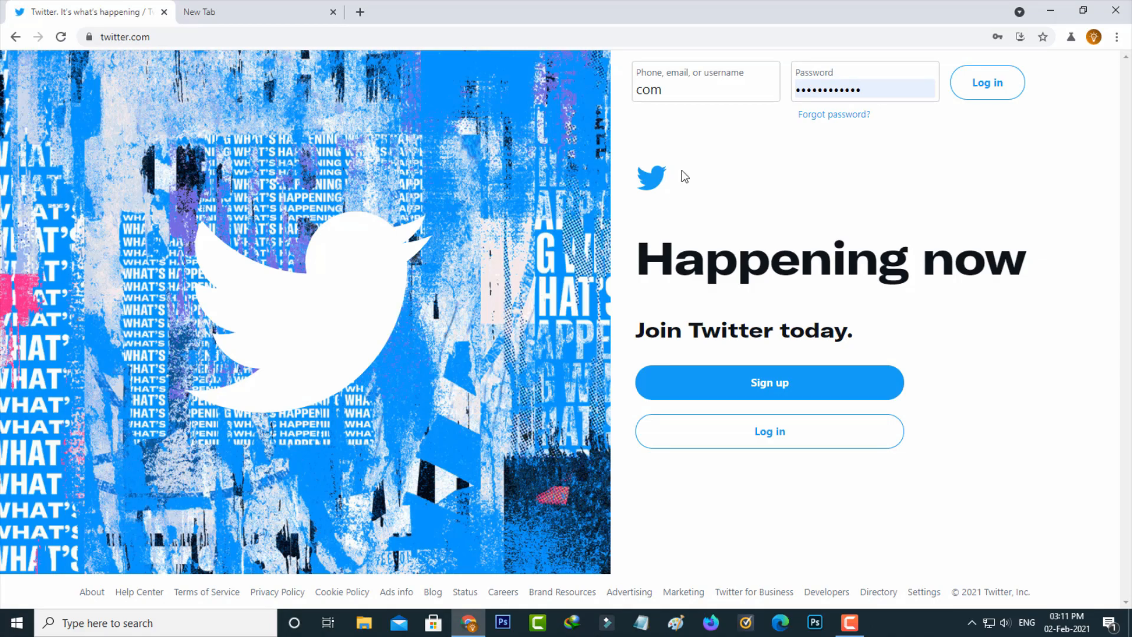
# Log in to Twitter with the entered credentials to reach the Home feed.
pyautogui.click(986, 83)
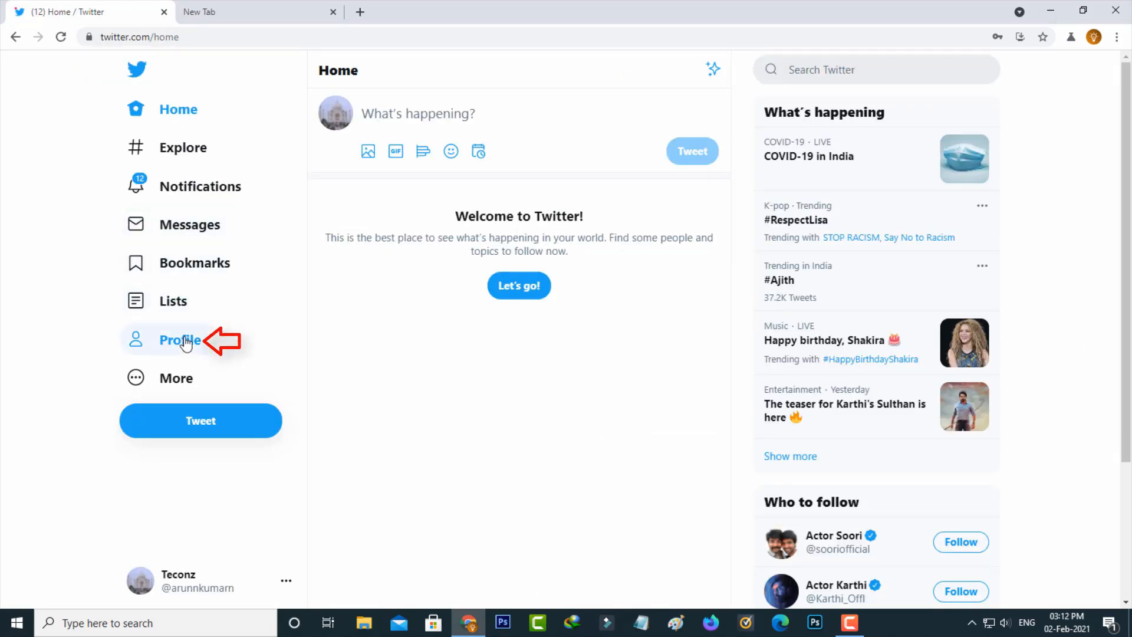
# Edit the profile and save the display name as lowercase 'teconz'.
pyautogui.click(179, 339)
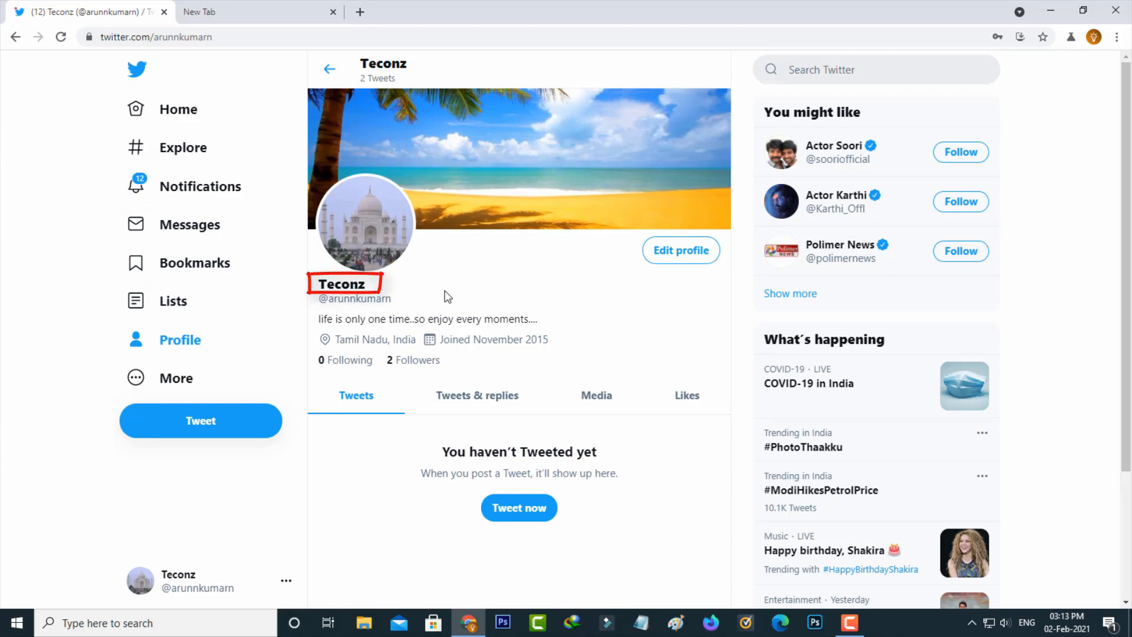
pyautogui.moveTo(427, 297)
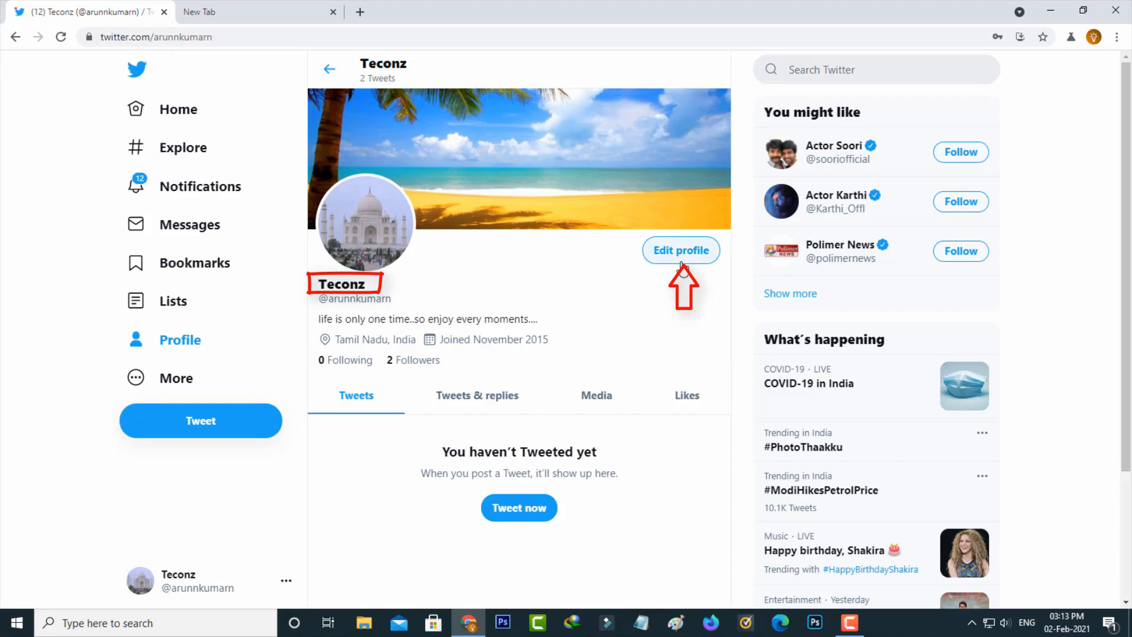
pyautogui.click(681, 250)
pyautogui.write('teconz')
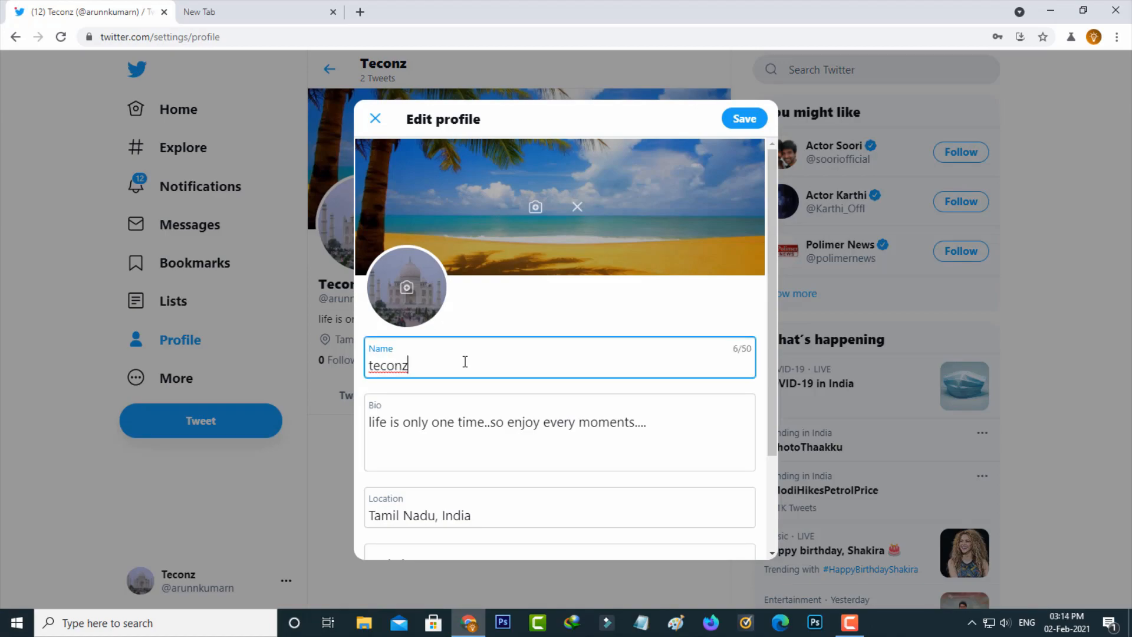
pyautogui.moveTo(745, 132)
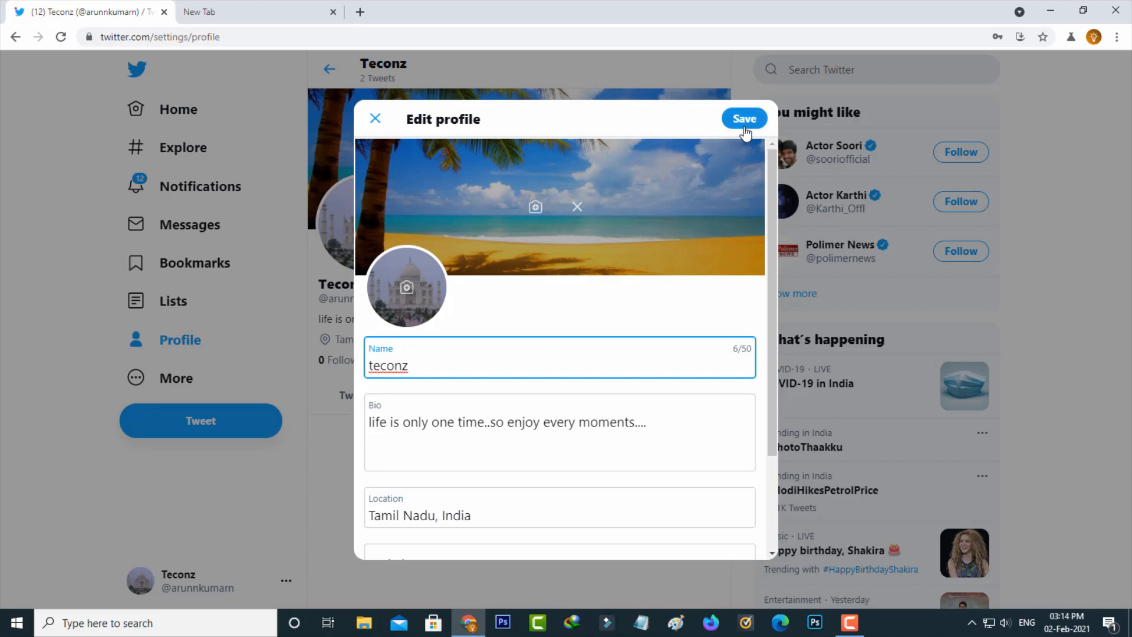
pyautogui.click(745, 118)
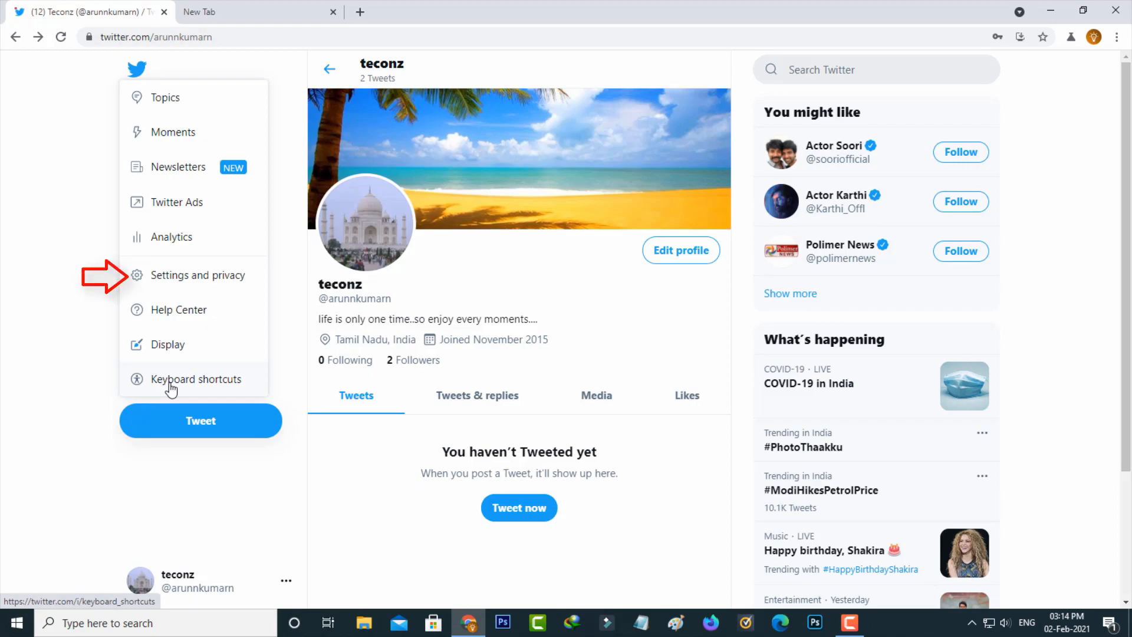
# Reach Account information via Settings > Your account, confirming the password.
pyautogui.click(198, 275)
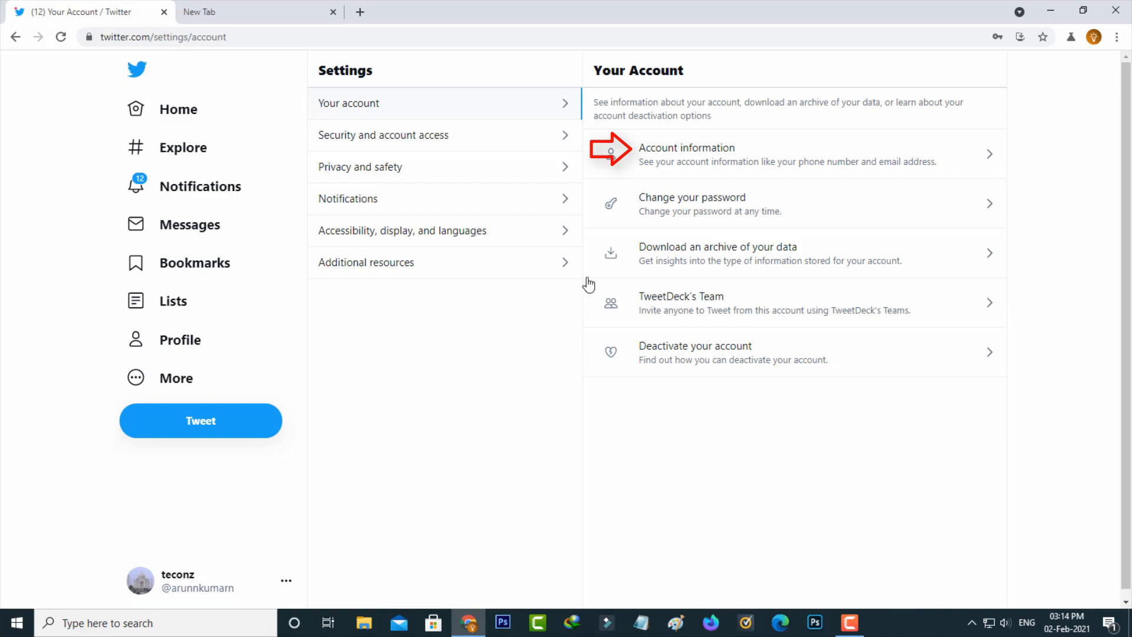
pyautogui.click(686, 148)
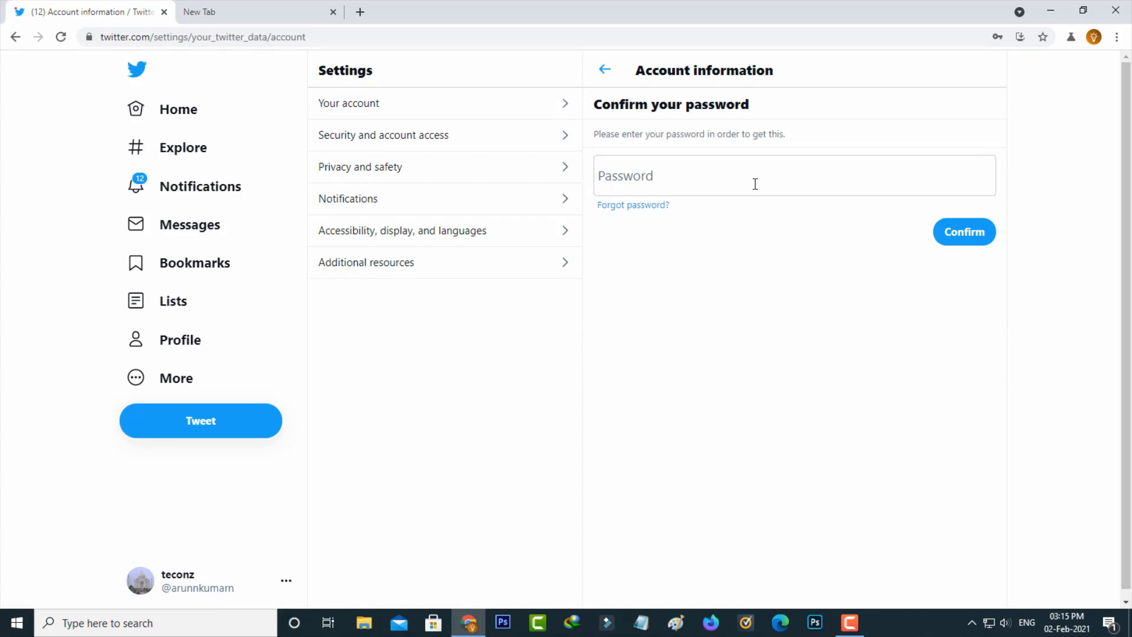
pyautogui.click(964, 231)
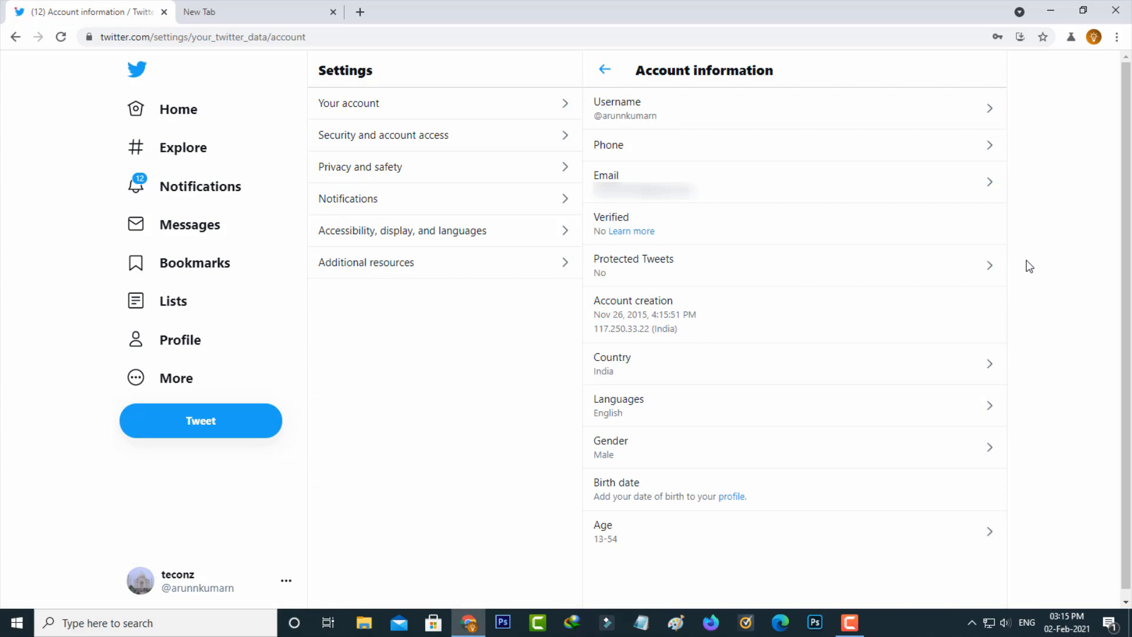
pyautogui.moveTo(870, 109)
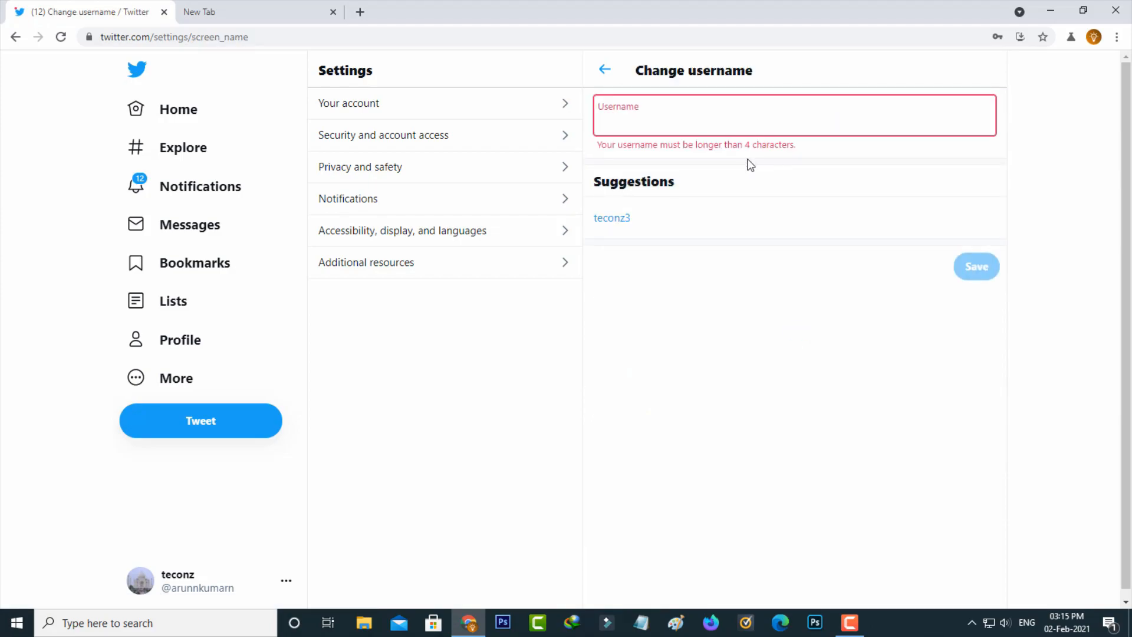
# Set the username to the suggested 'teconz3' after entering teconz, and save it.
pyautogui.write('teconz')
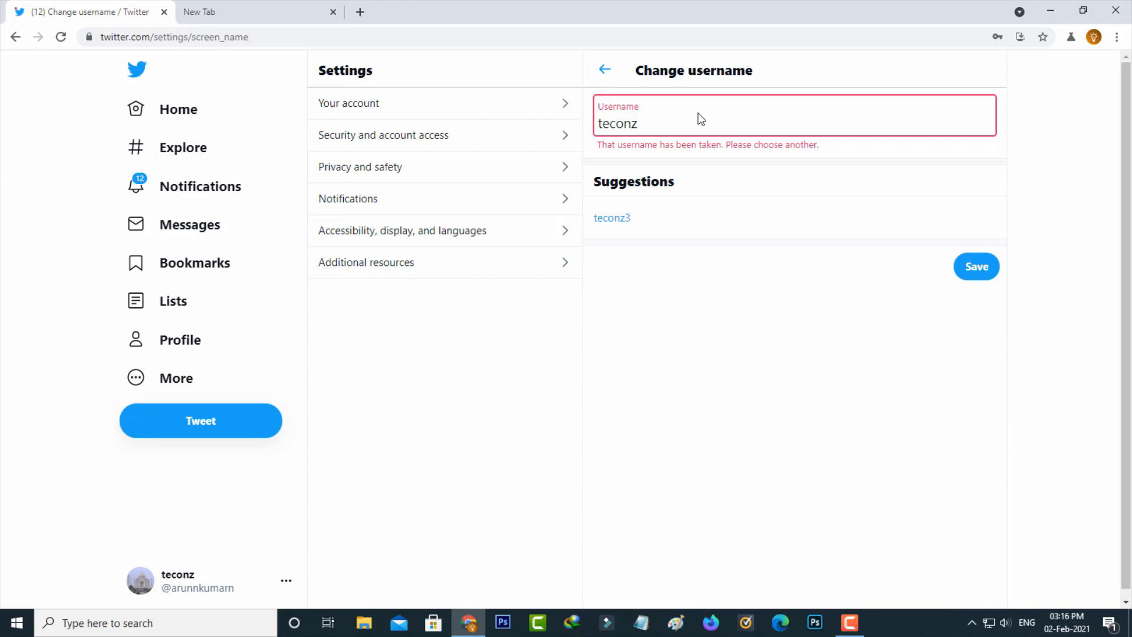
pyautogui.click(612, 217)
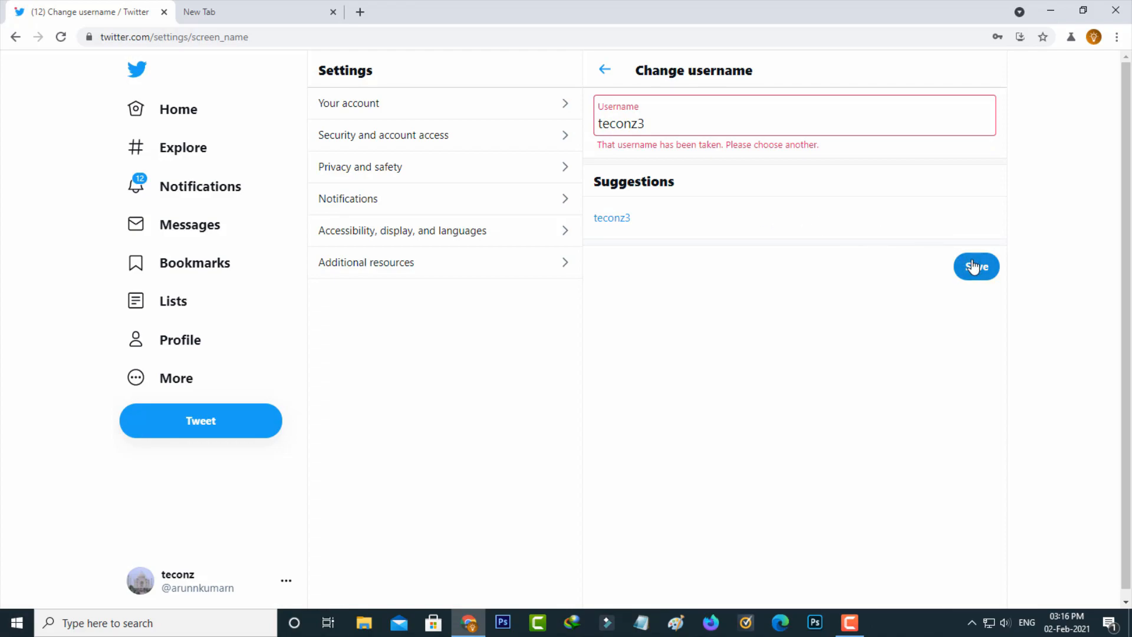
pyautogui.click(977, 267)
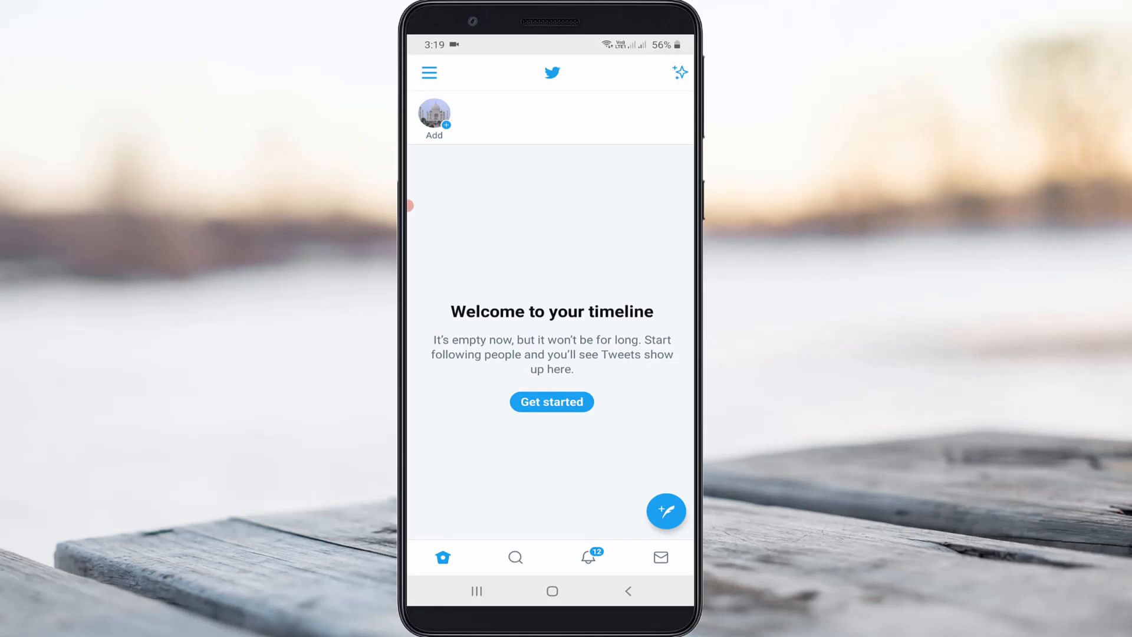
pyautogui.click(429, 72)
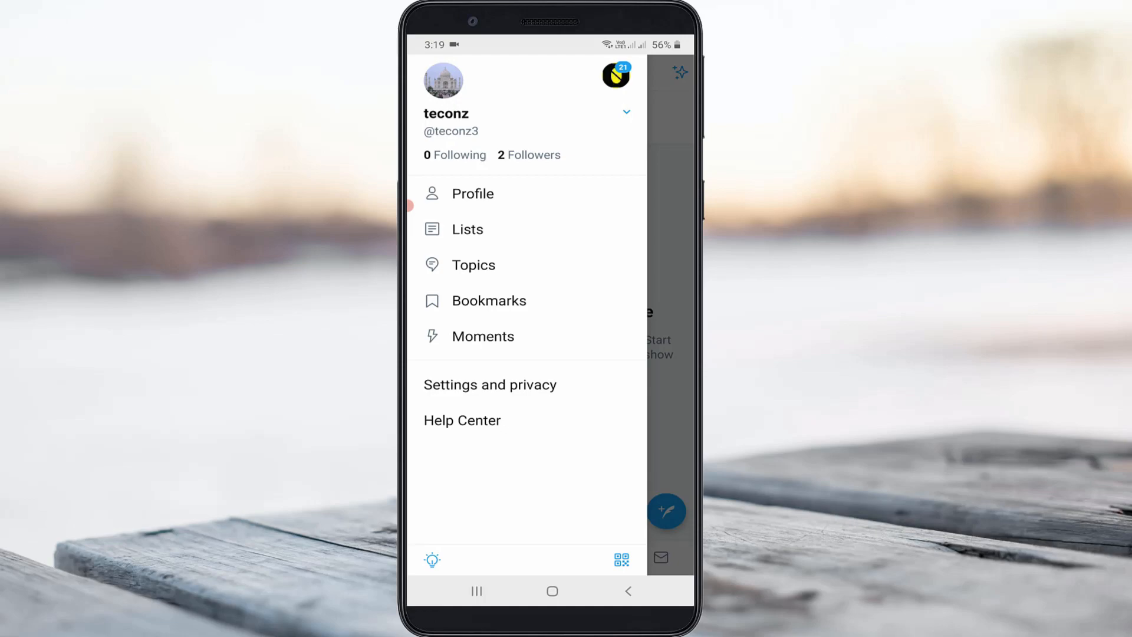
pyautogui.click(471, 193)
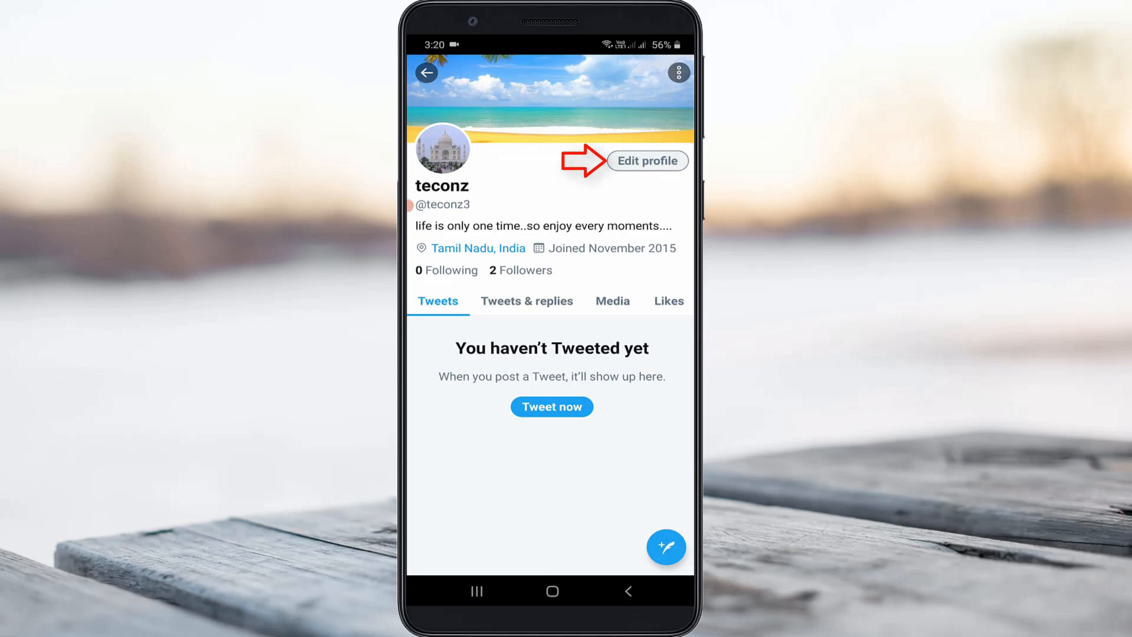
pyautogui.click(647, 160)
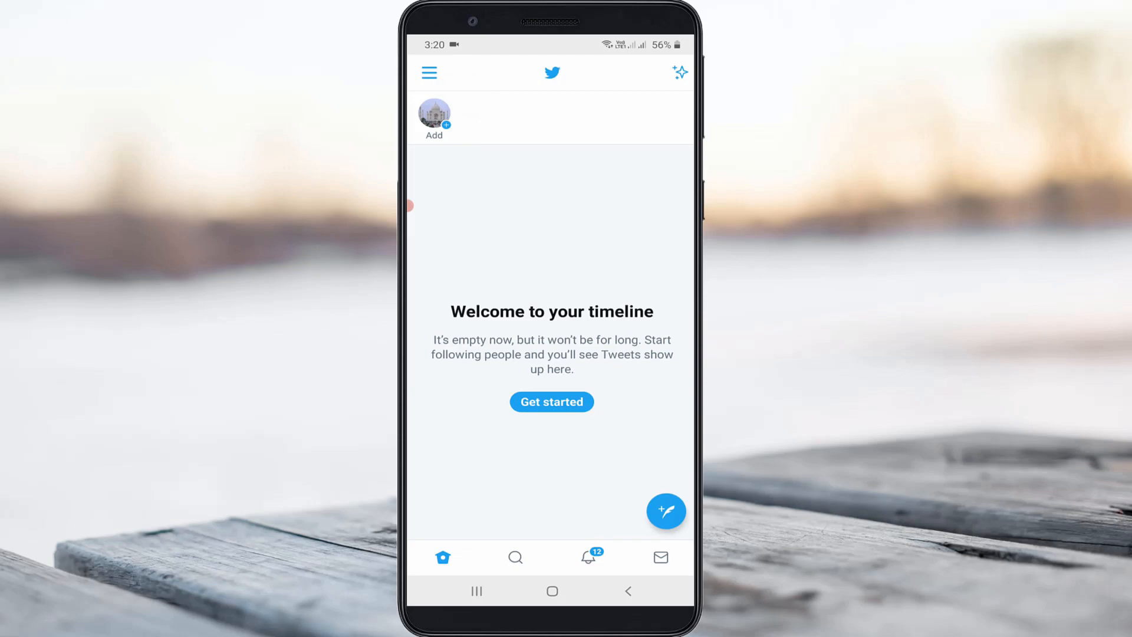
# Reach the Change username screen via Settings and privacy > Account.
pyautogui.click(429, 72)
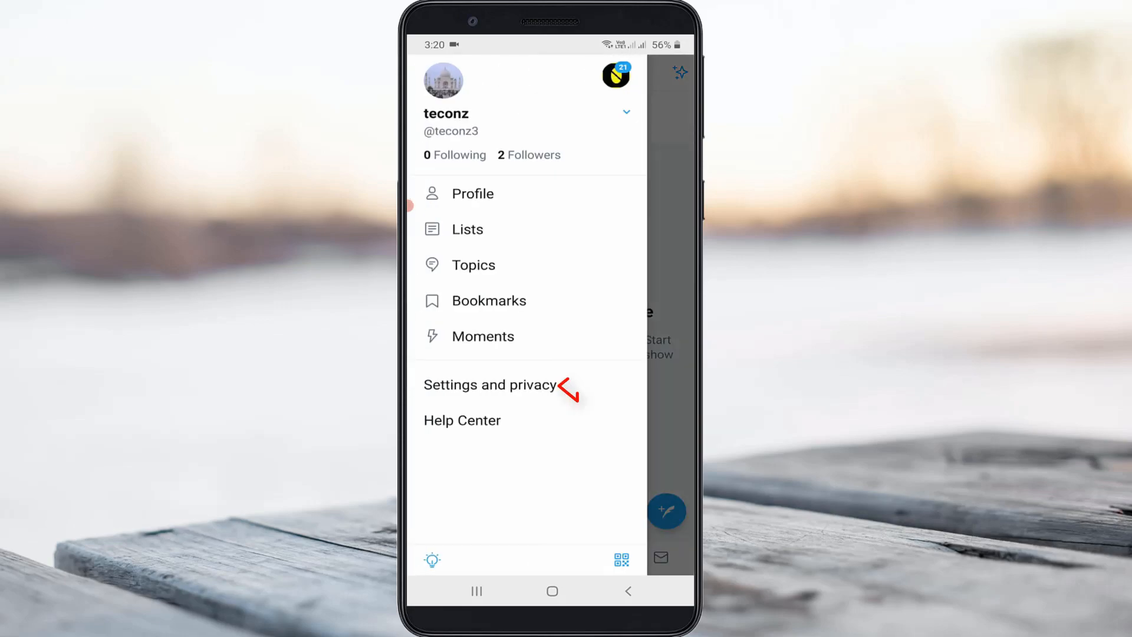
pyautogui.click(490, 384)
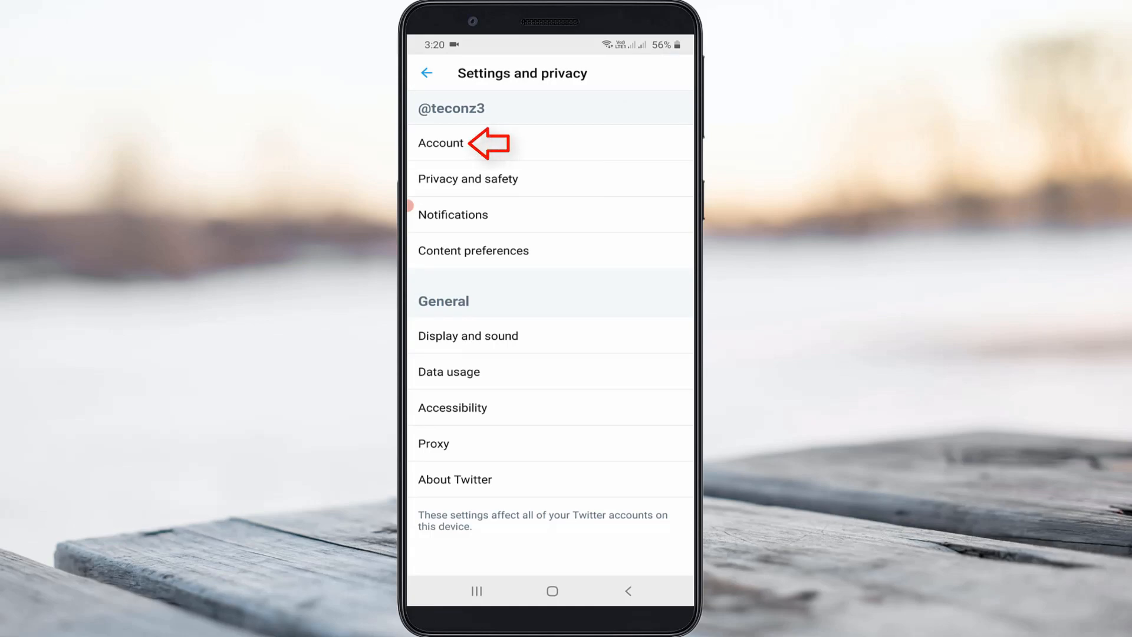
pyautogui.click(440, 142)
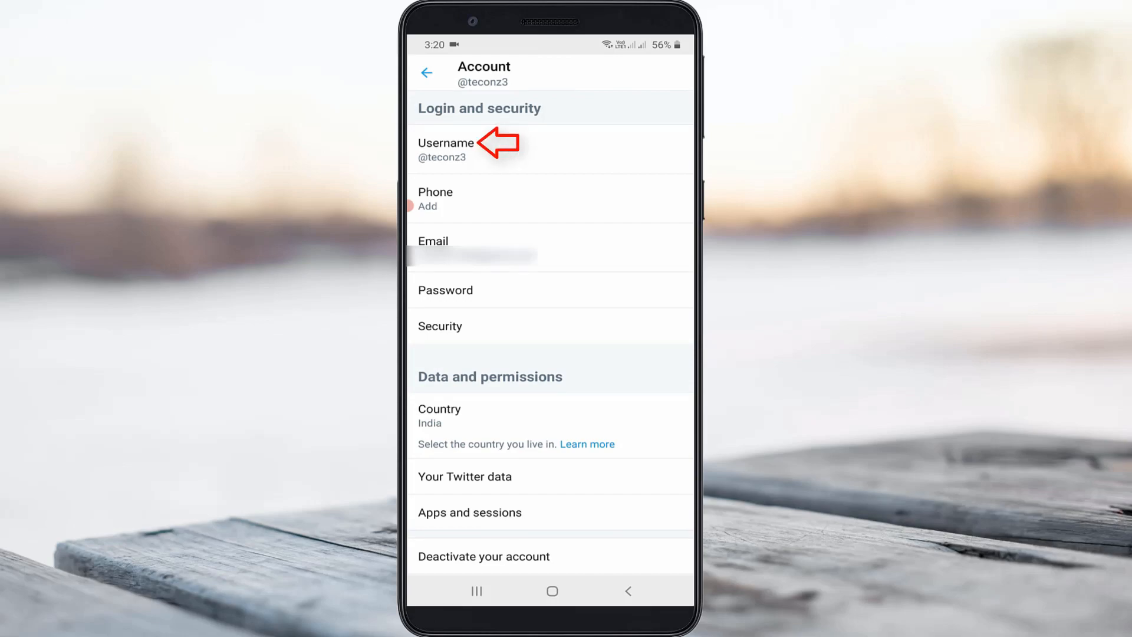
pyautogui.click(445, 149)
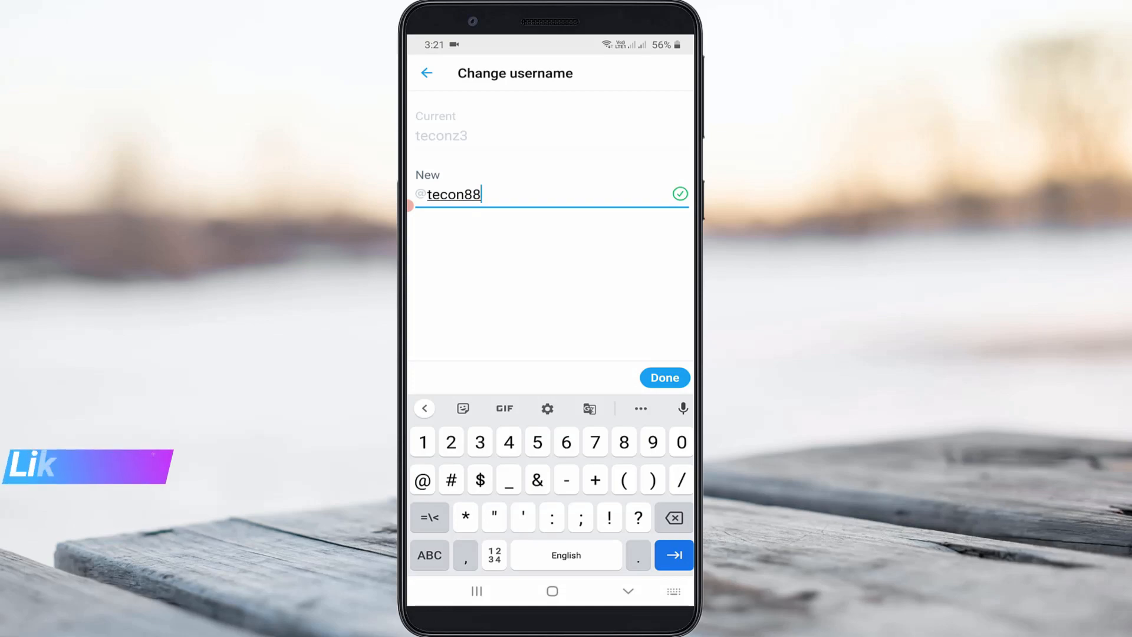
# Confirm the new username 'tecon88' and return to the home timeline.
pyautogui.click(665, 378)
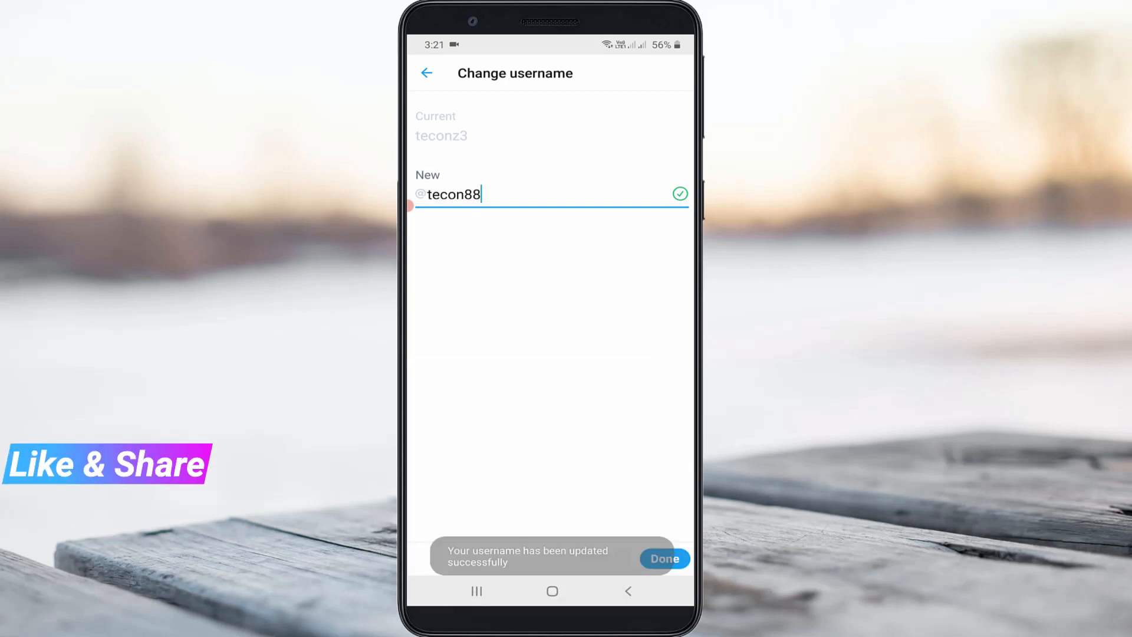
pyautogui.click(665, 559)
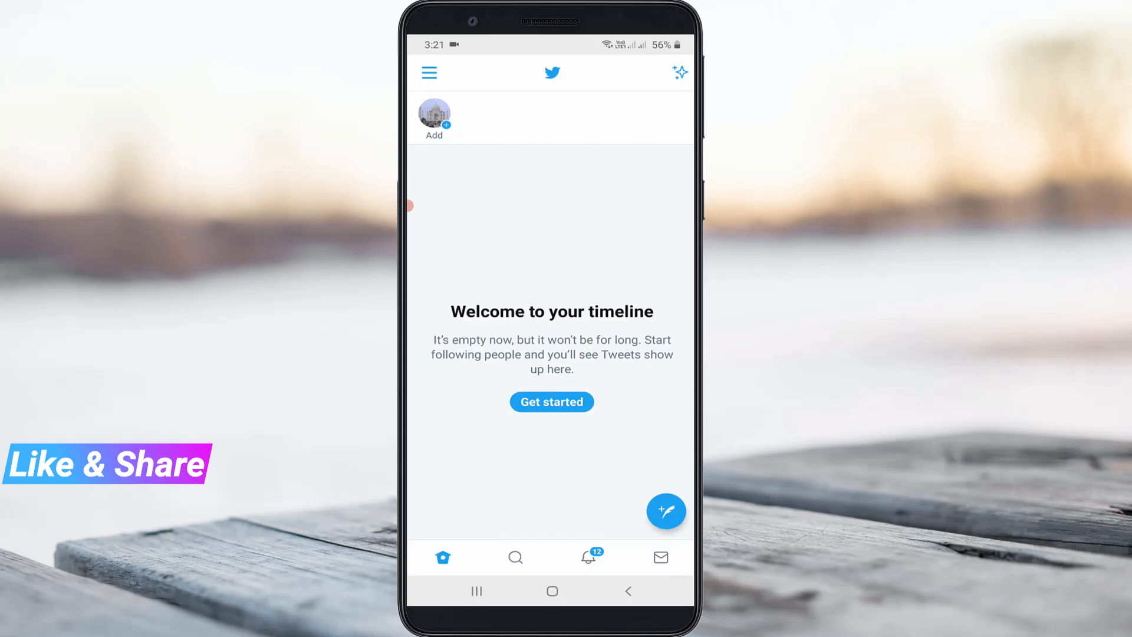